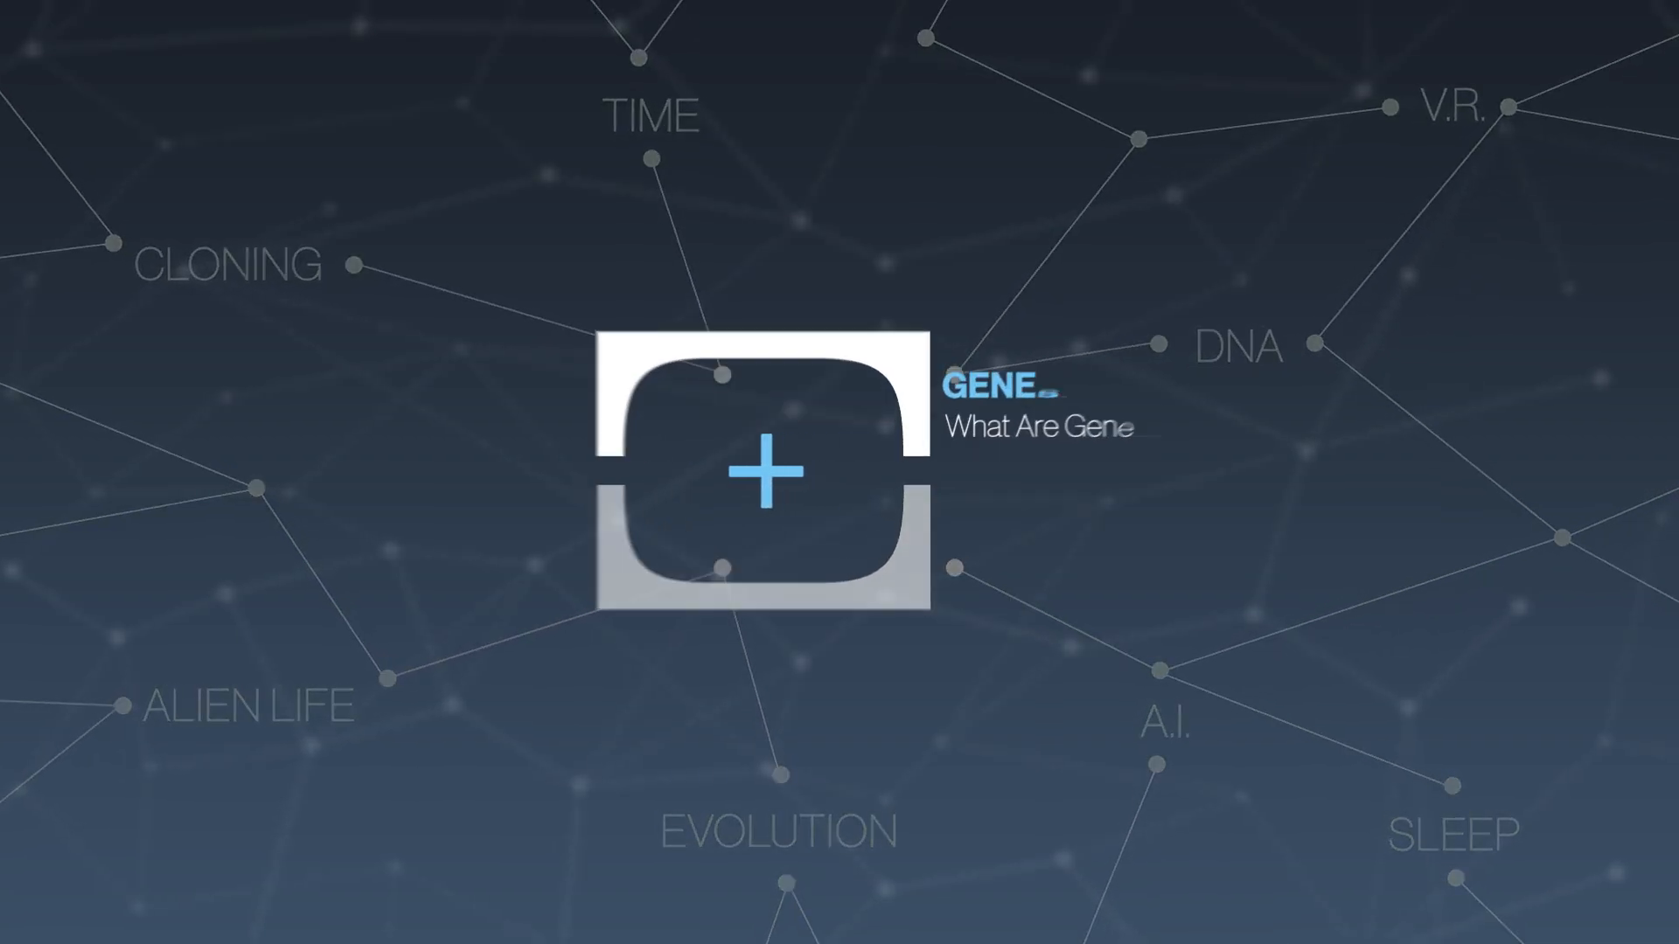
click(760, 471)
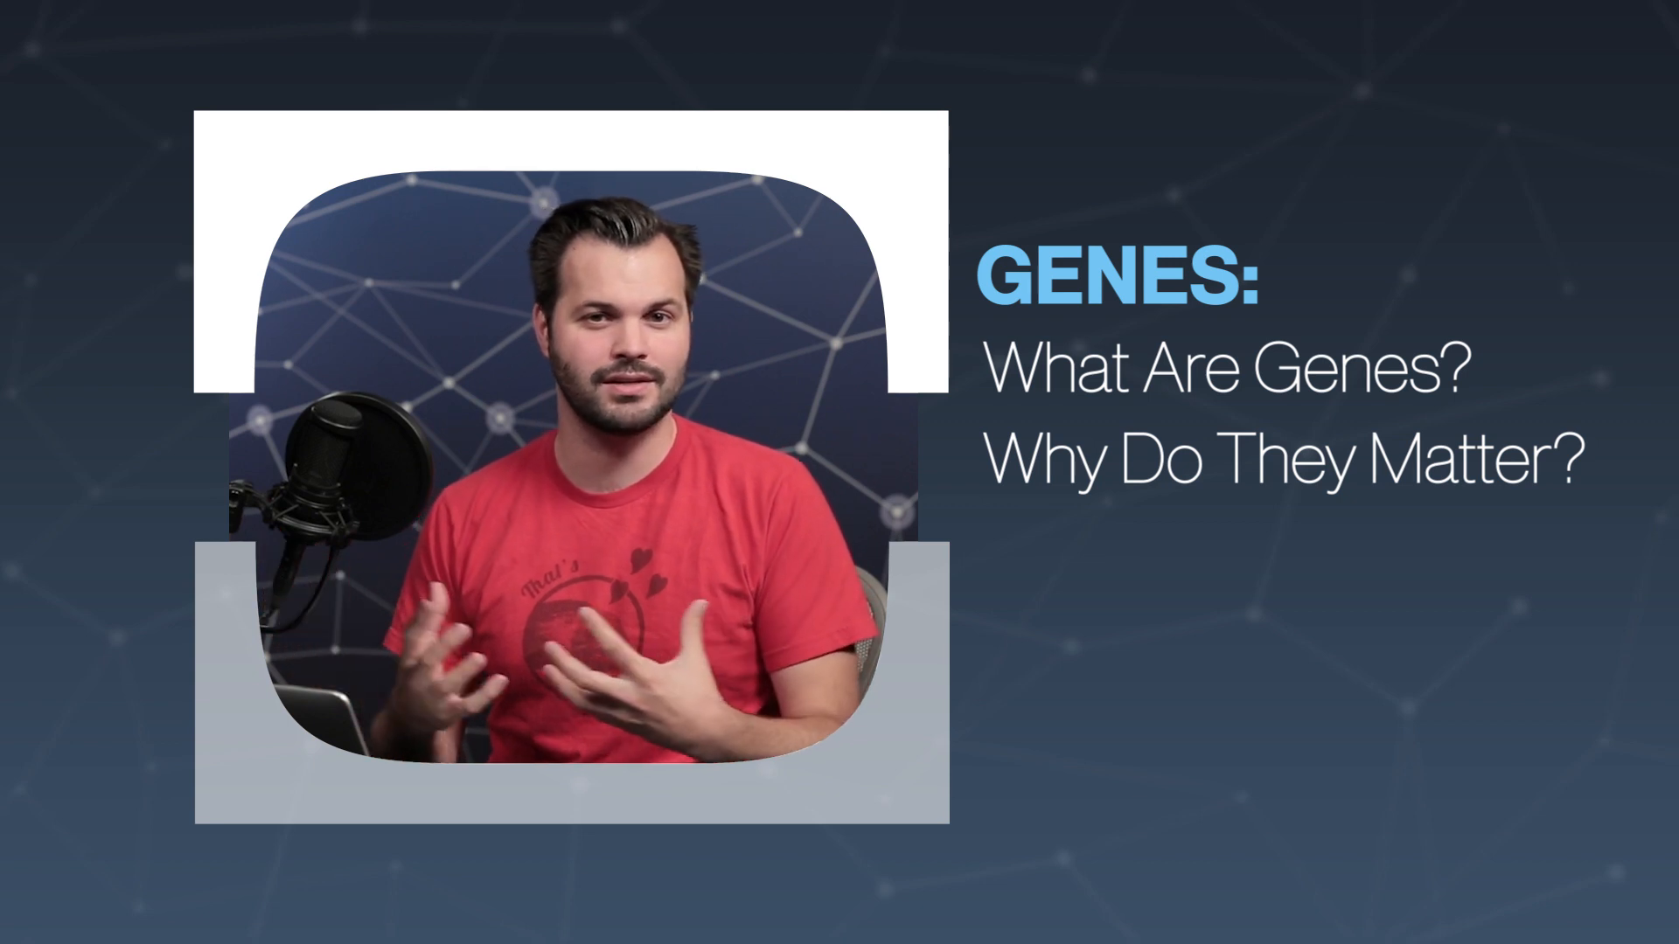